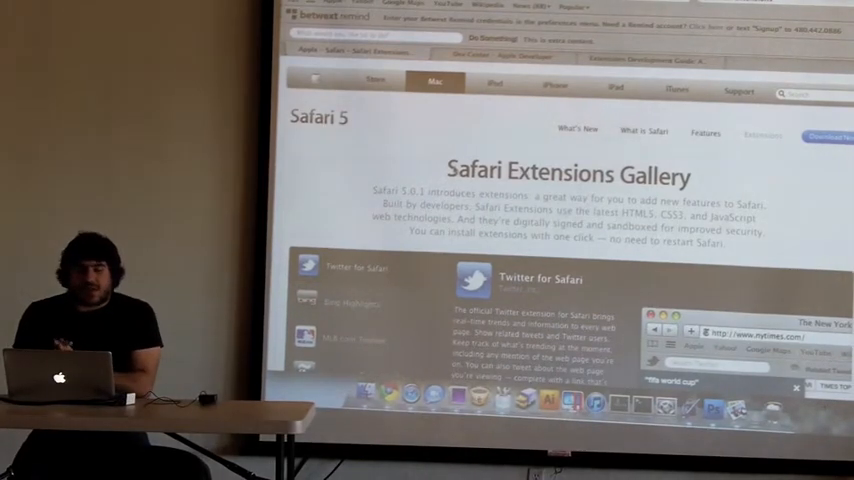
# Scroll through the Betwext Remind extension's settings in Extension Builder
pyautogui.click(352, 303)
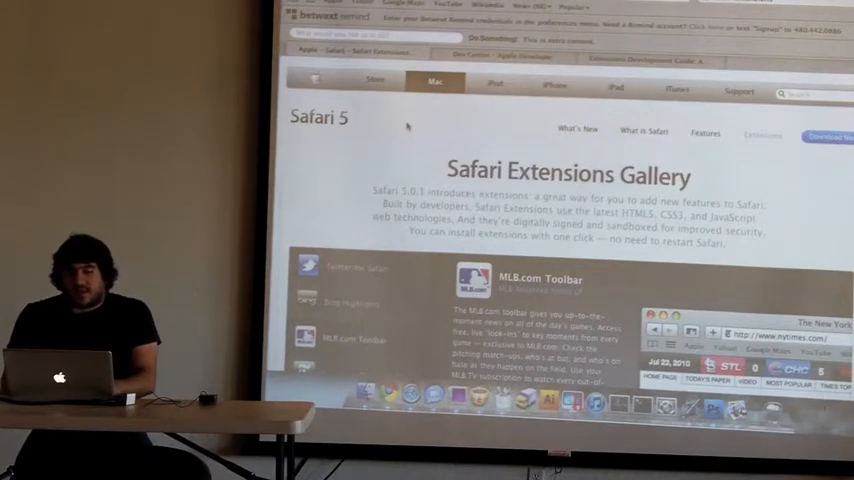
pyautogui.scroll(-3)
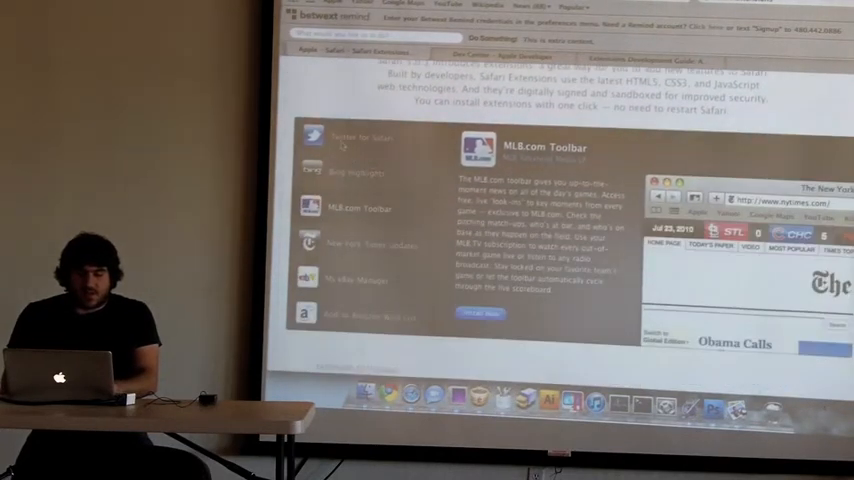
pyautogui.scroll(-3)
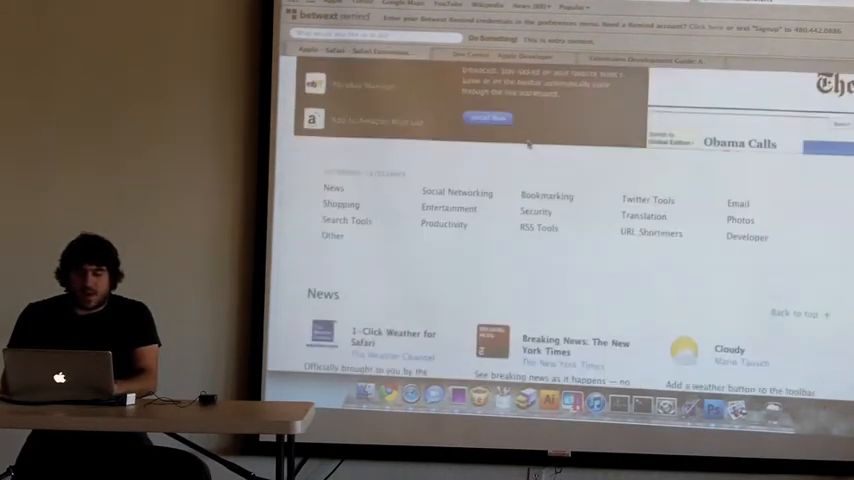
pyautogui.scroll(-3)
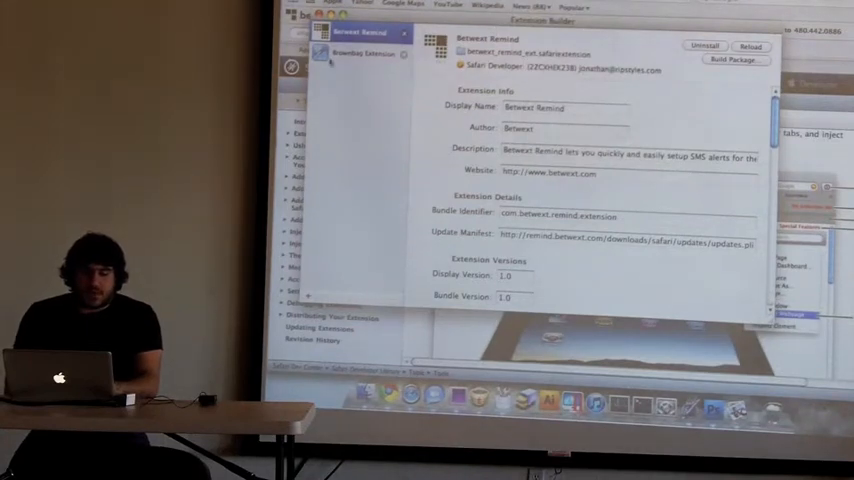
# Bring up the Brownbag Extension and review its Extension Info, Details and Access sections
pyautogui.click(363, 54)
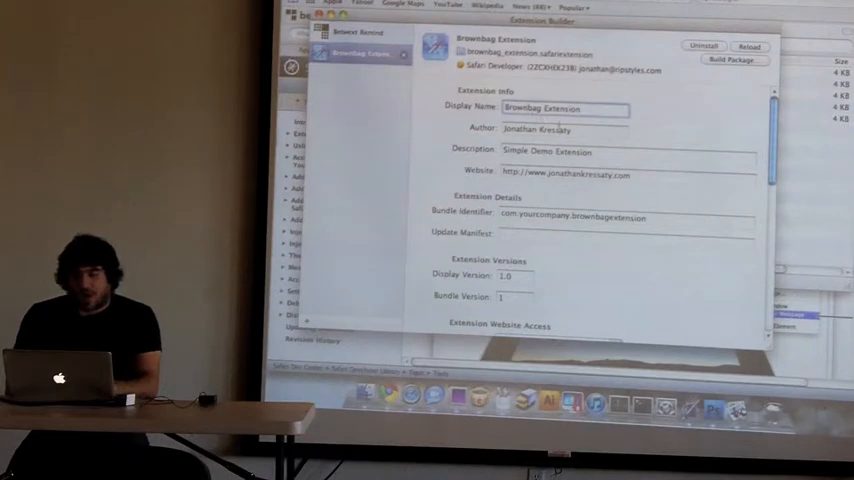
pyautogui.scroll(-3)
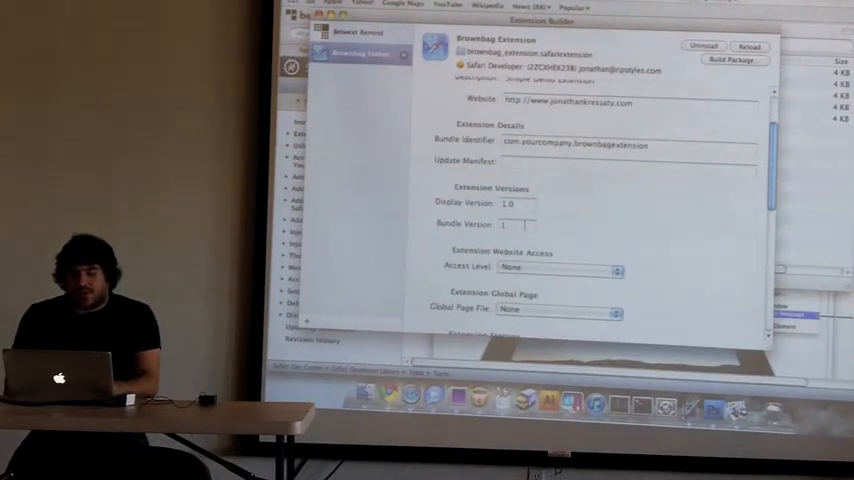
pyautogui.scroll(-3)
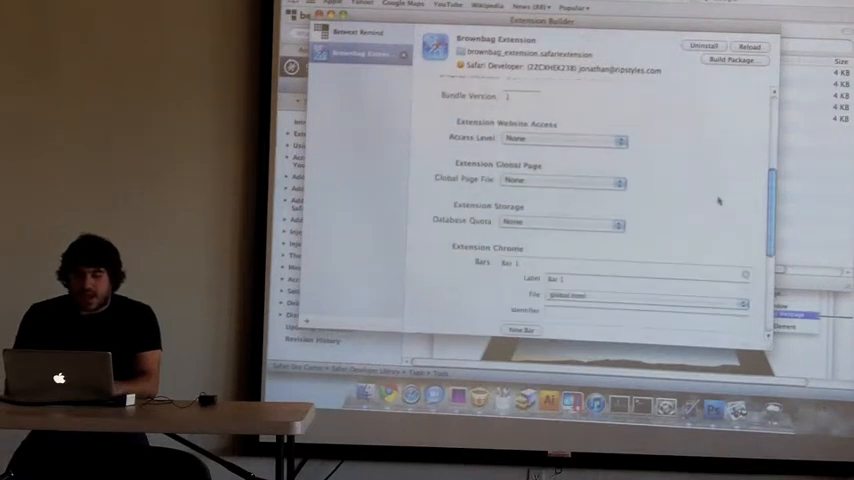
pyautogui.scroll(-3)
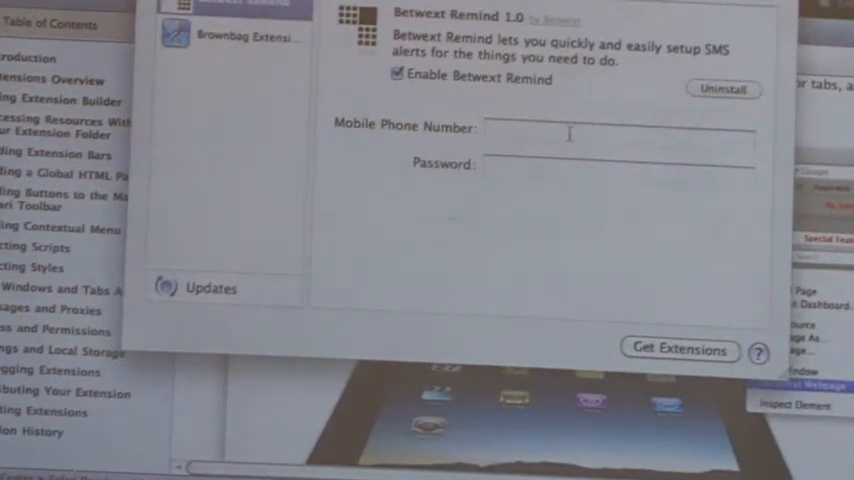
# Review how the extension's setting items are defined, including the available setting types
pyautogui.click(618, 170)
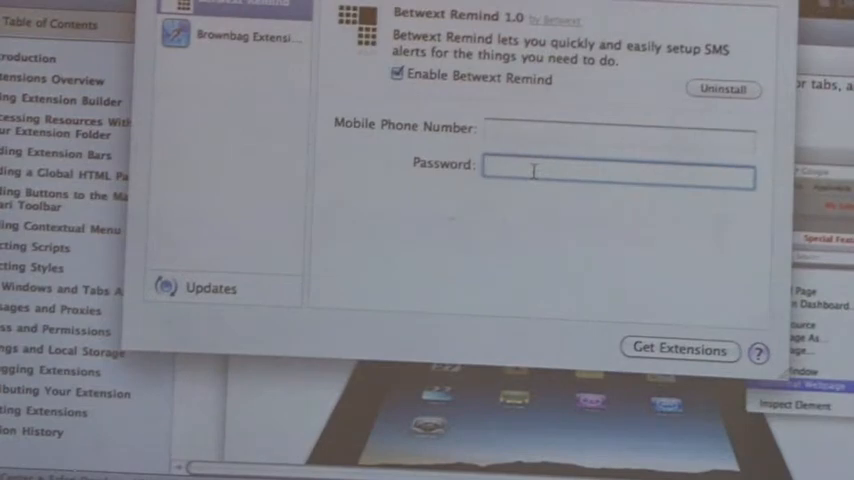
pyautogui.click(250, 38)
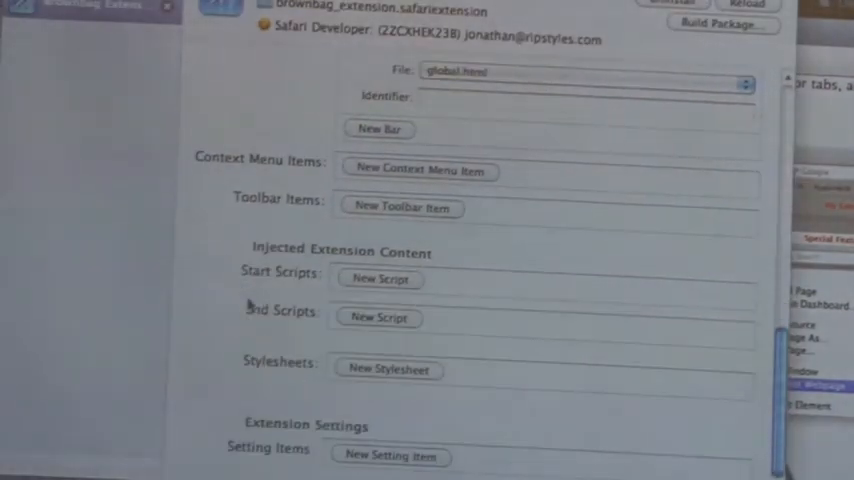
pyautogui.click(390, 456)
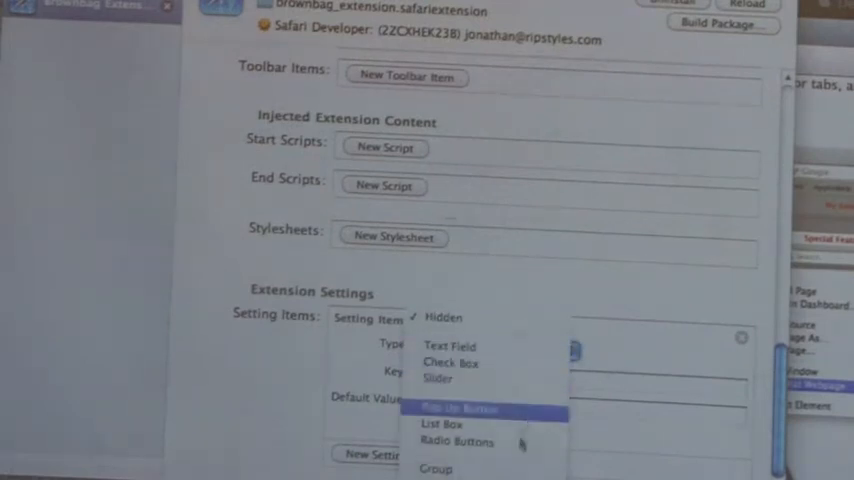
pyautogui.moveTo(510, 275)
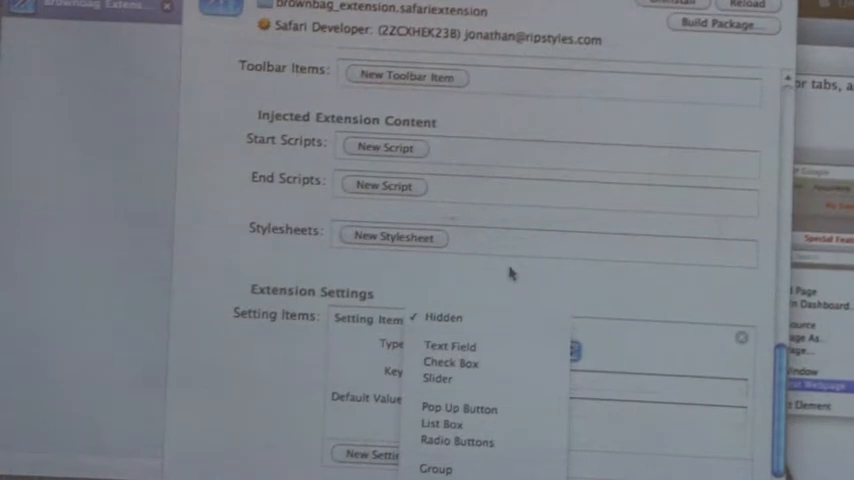
pyautogui.moveTo(450, 346)
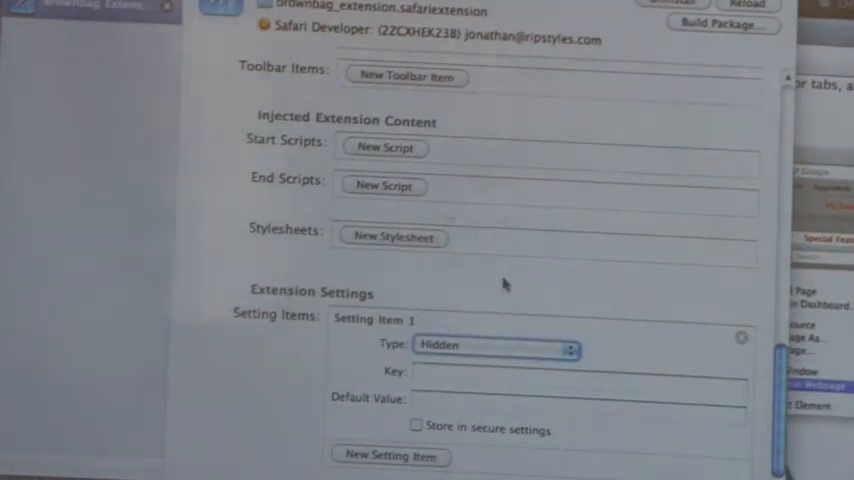
pyautogui.click(495, 345)
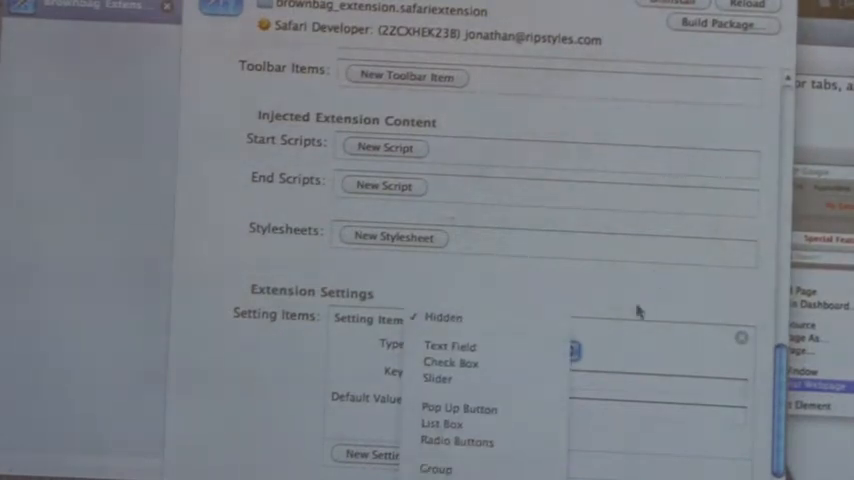
pyautogui.click(444, 318)
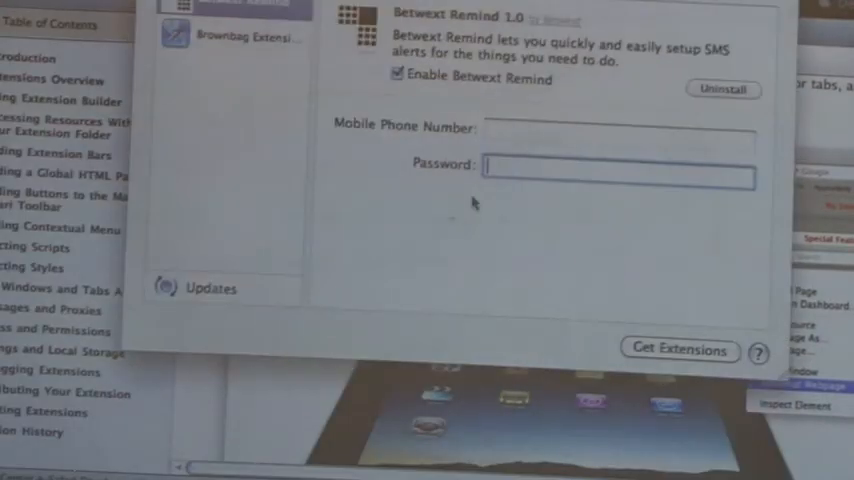
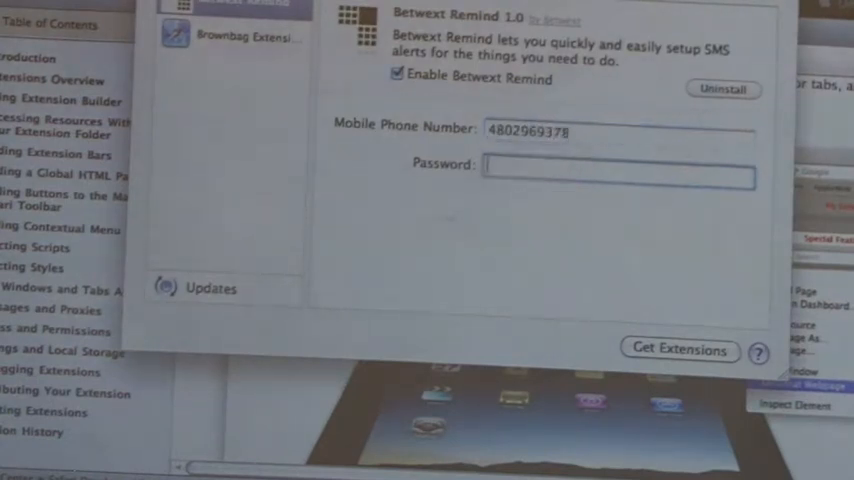
# Fill in Betwext Remind's settings with mobile number 4802 and a password, and commit them
pyautogui.write('••••••')
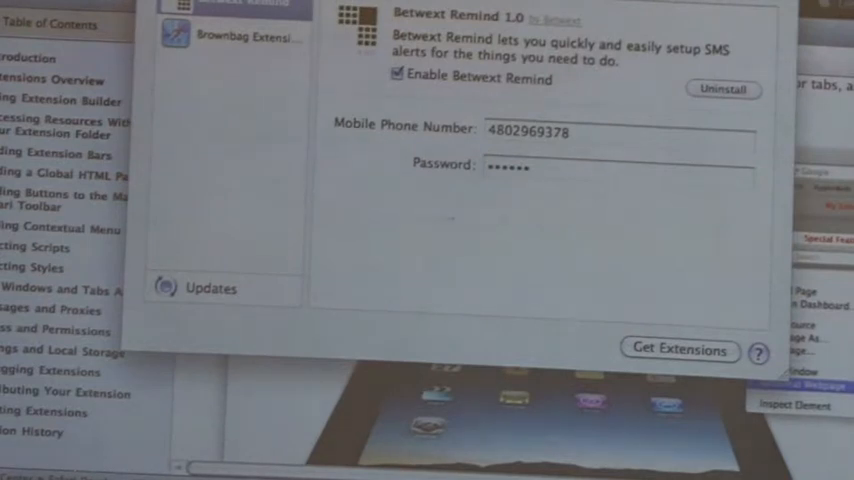
pyautogui.click(617, 131)
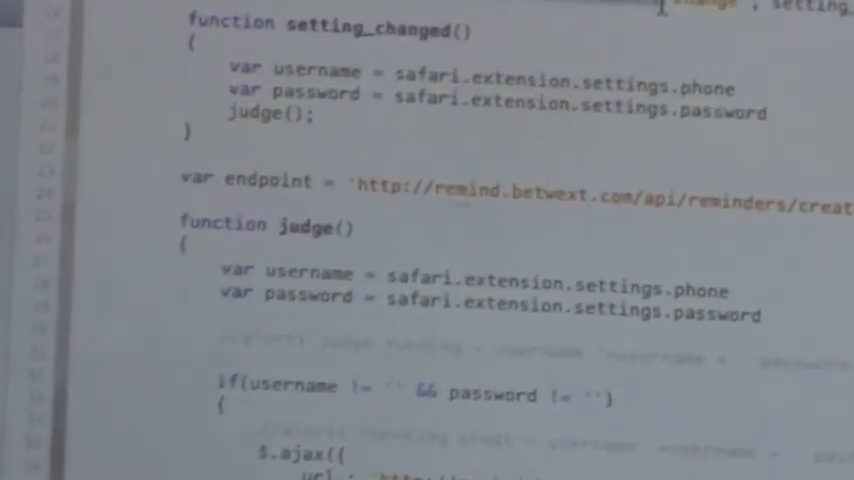
pyautogui.scroll(3)
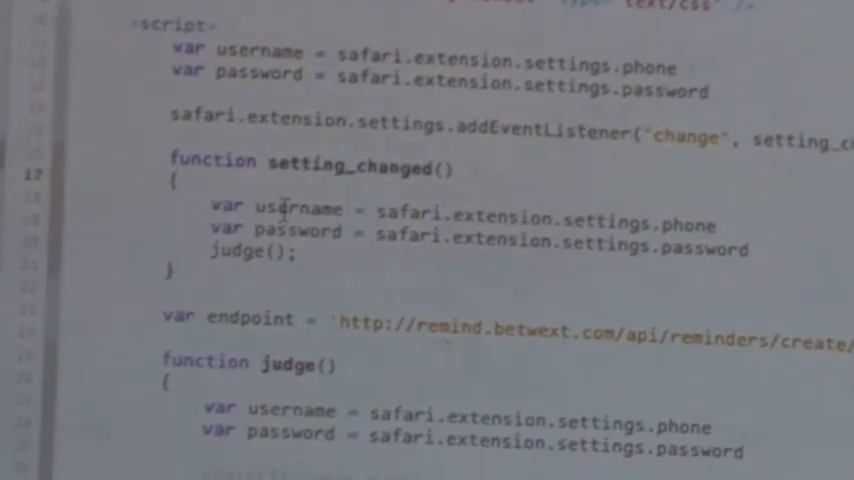
pyautogui.scroll(-3)
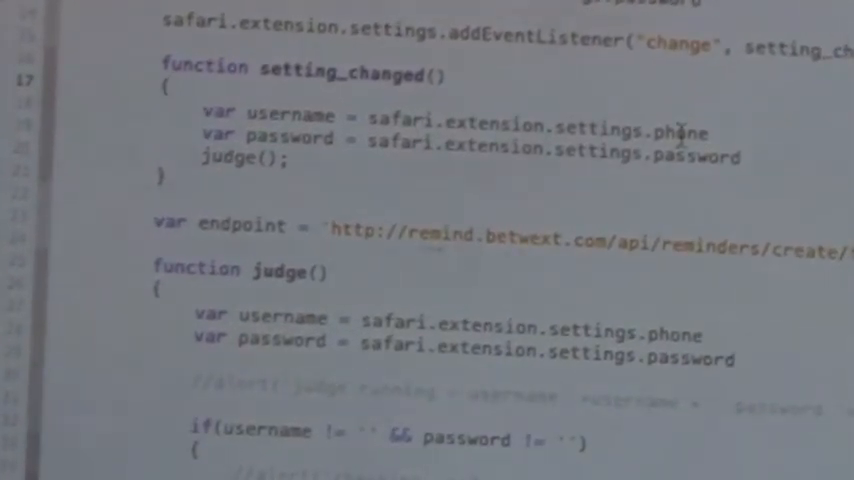
pyautogui.scroll(-3)
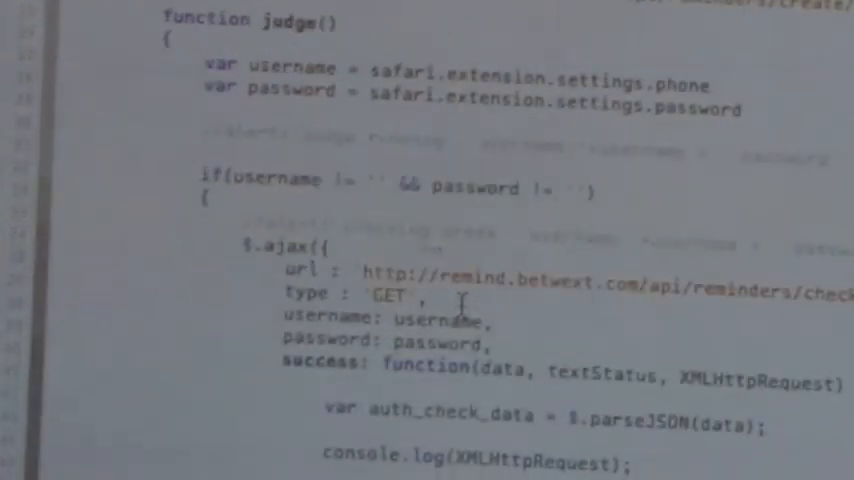
pyautogui.scroll(3)
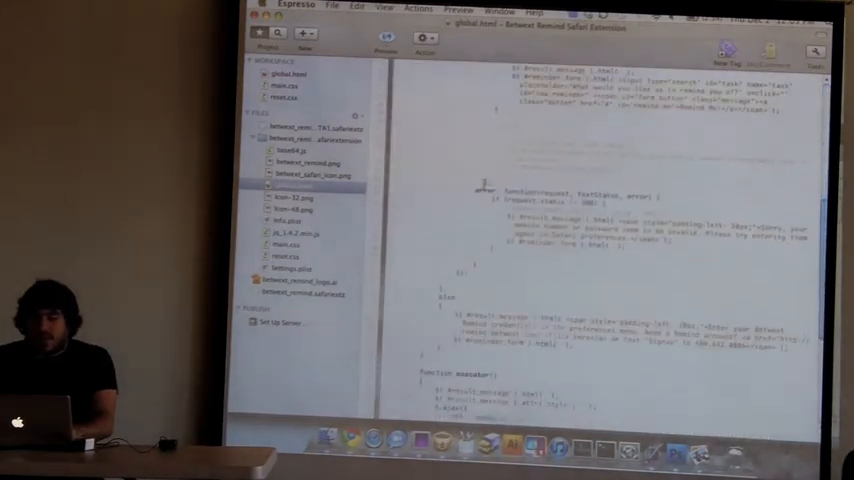
# Show the Safari Extension Working project's global.html page with its test form
pyautogui.scroll(3)
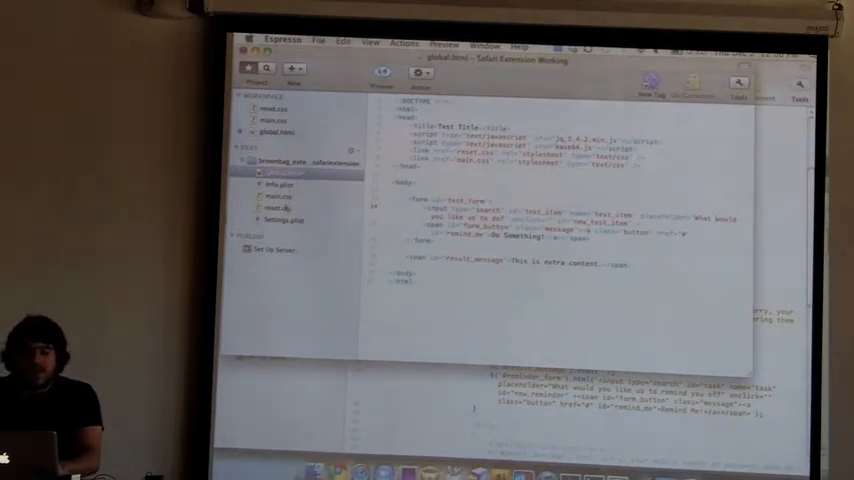
# Show the working extension's main.css with its body, form and search input rules
pyautogui.click(278, 196)
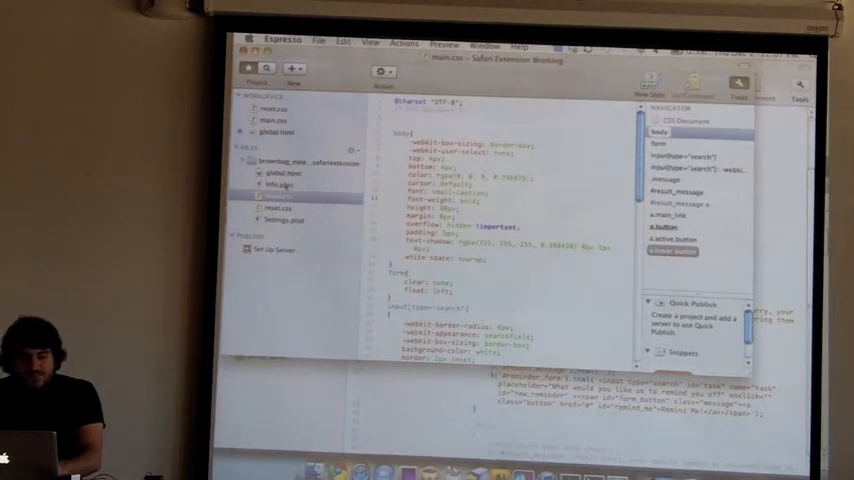
# Show the working extension's empty Settings.plist from the Files sidebar
pyautogui.click(285, 220)
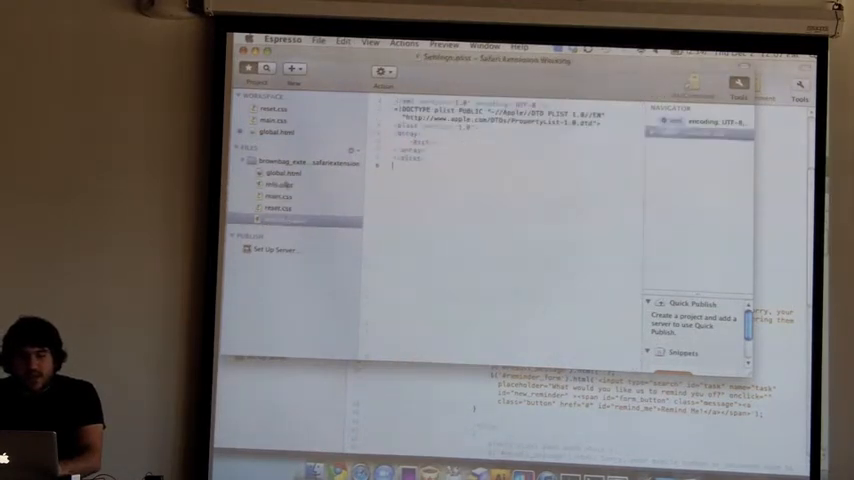
pyautogui.click(277, 171)
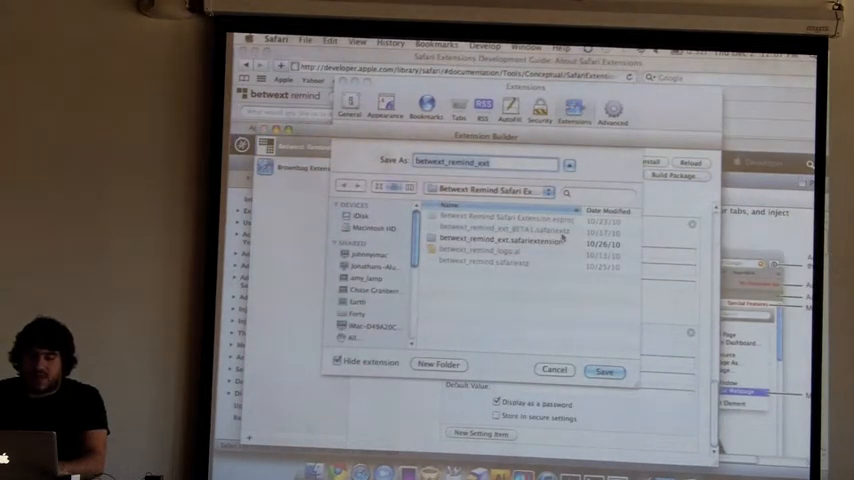
# Save the built package as betwext_remind_ext and scroll to the Extension Updates section
pyautogui.click(604, 371)
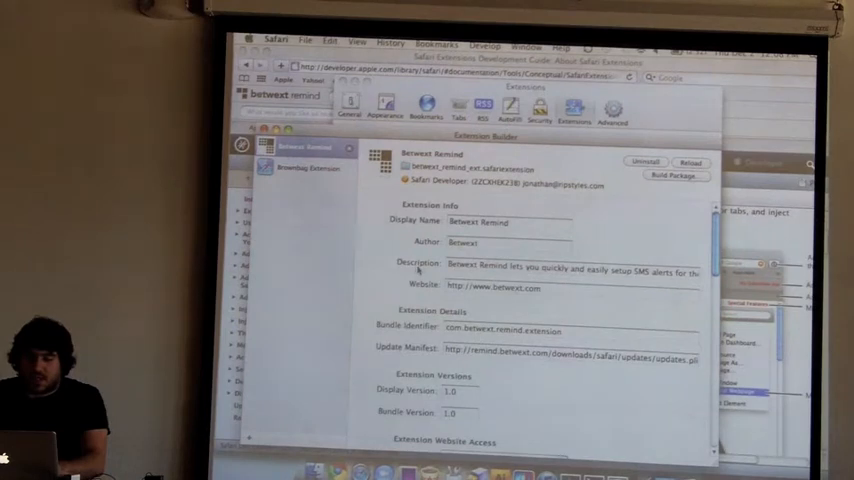
pyautogui.scroll(-3)
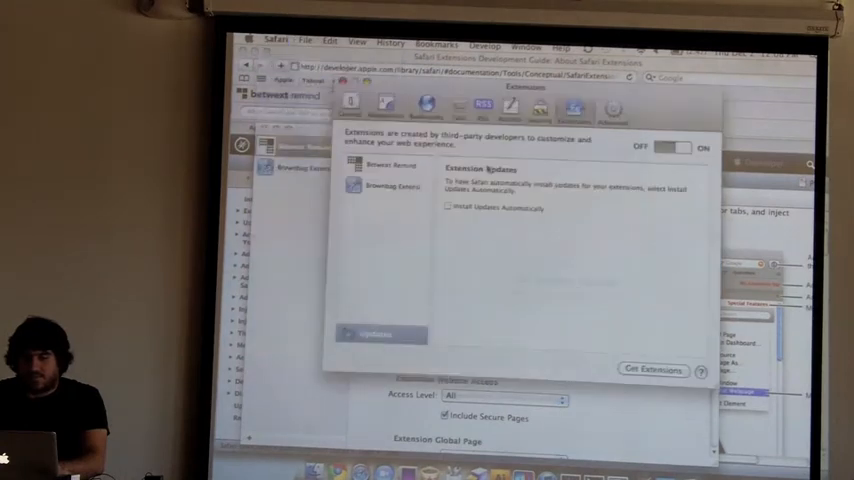
pyautogui.click(390, 164)
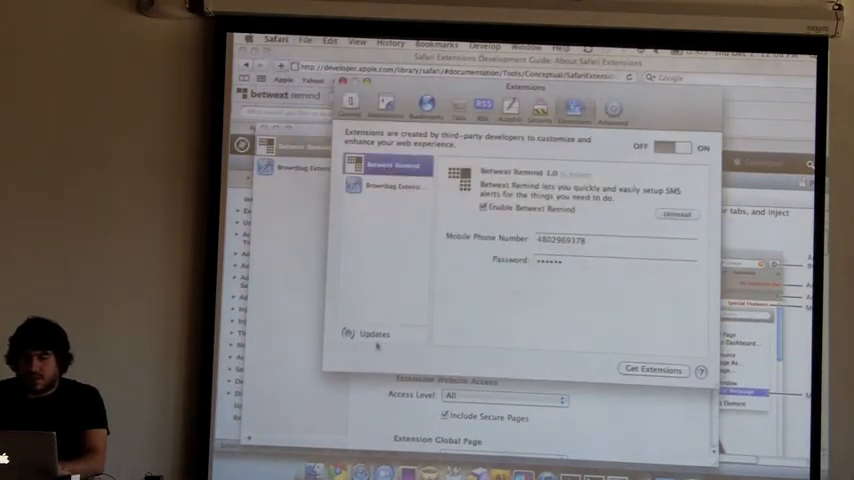
pyautogui.click(375, 334)
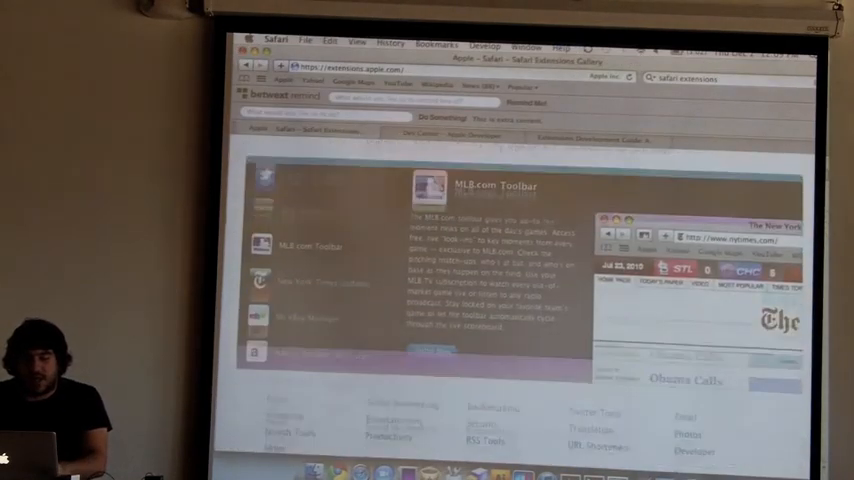
# Sign in to Betwext Remind with phone number 4802 and download its Safari extension
pyautogui.scroll(-3)
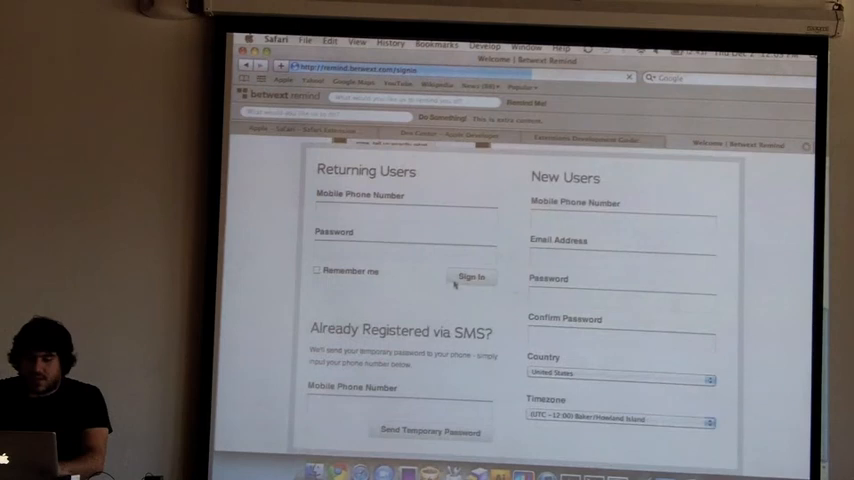
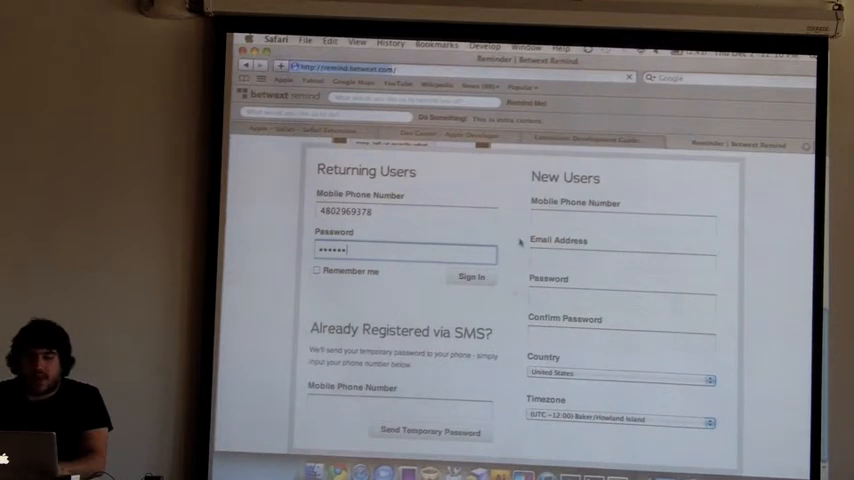
pyautogui.click(470, 276)
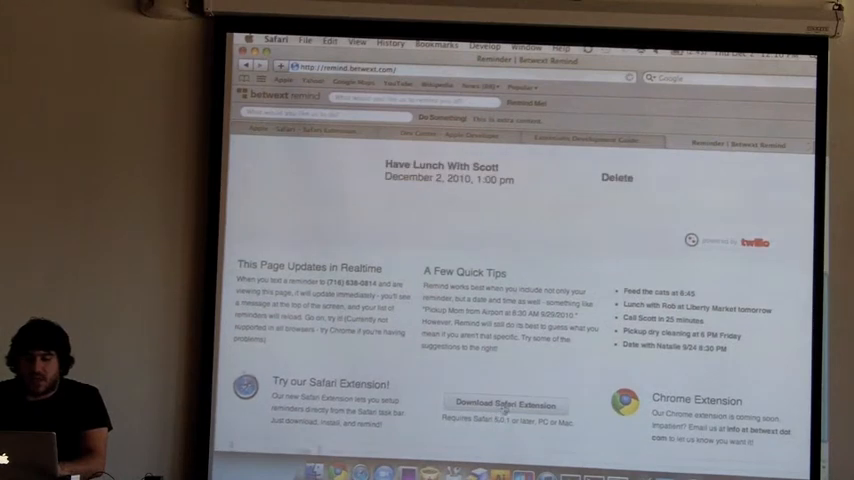
pyautogui.click(506, 405)
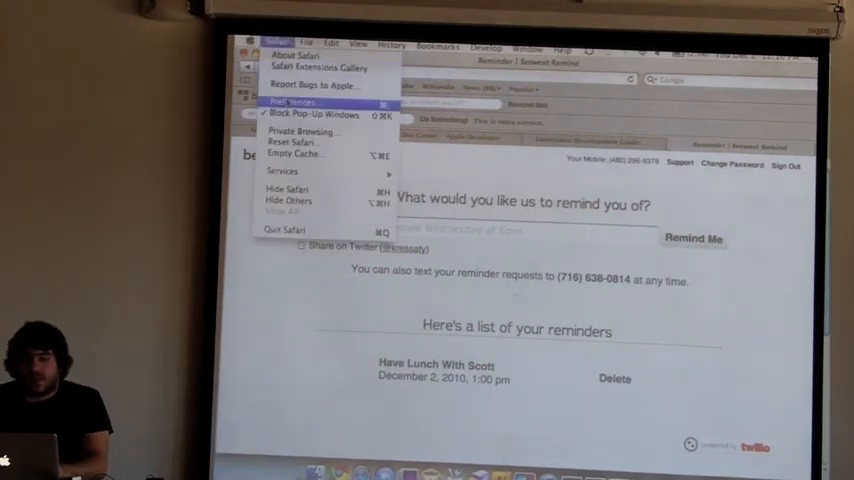
# Check the extension Updates preference, then show Betwext Remind's details in Extension Builder
pyautogui.click(320, 68)
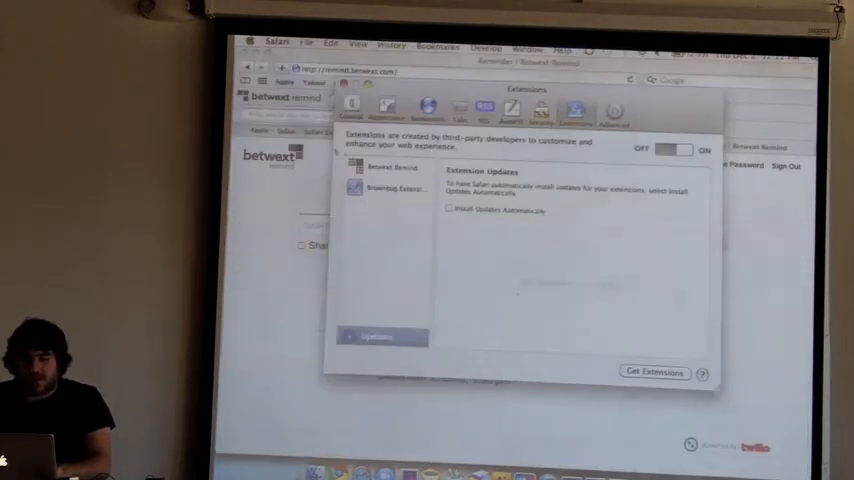
pyautogui.click(653, 372)
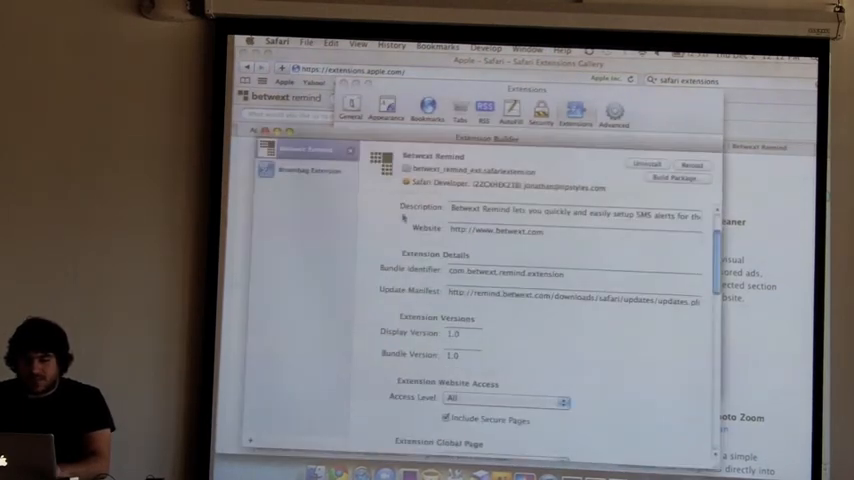
pyautogui.scroll(-3)
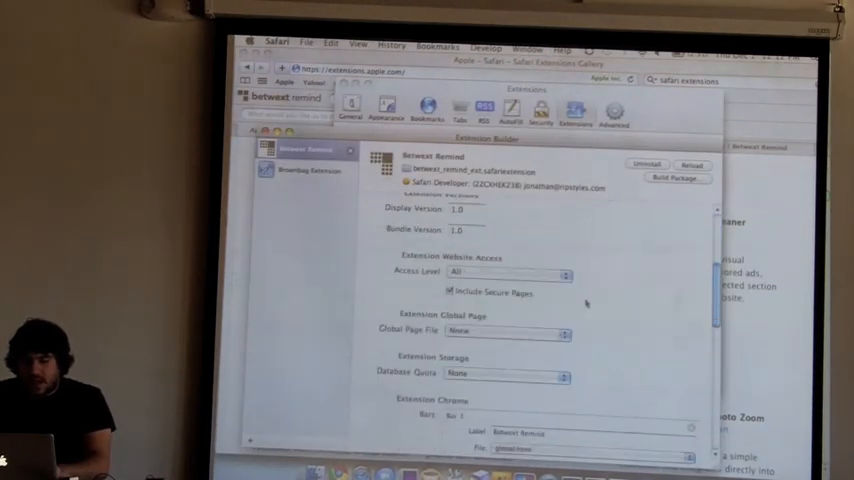
pyautogui.scroll(-3)
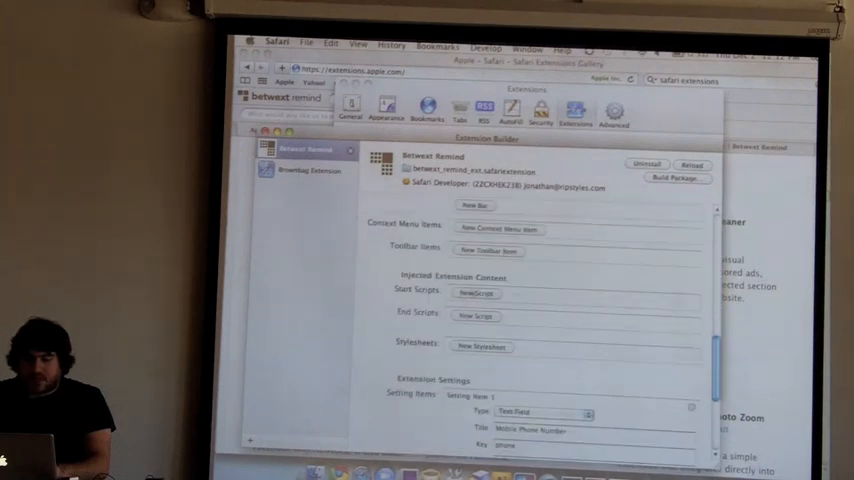
pyautogui.scroll(-3)
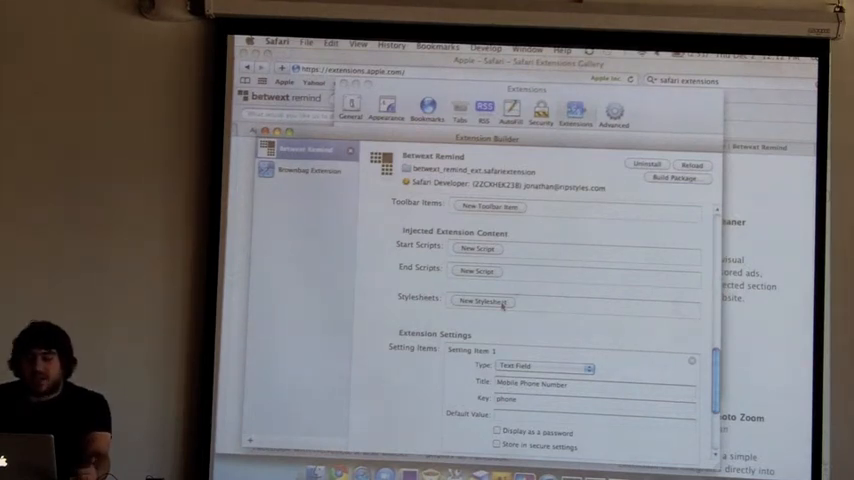
pyautogui.moveTo(565, 287)
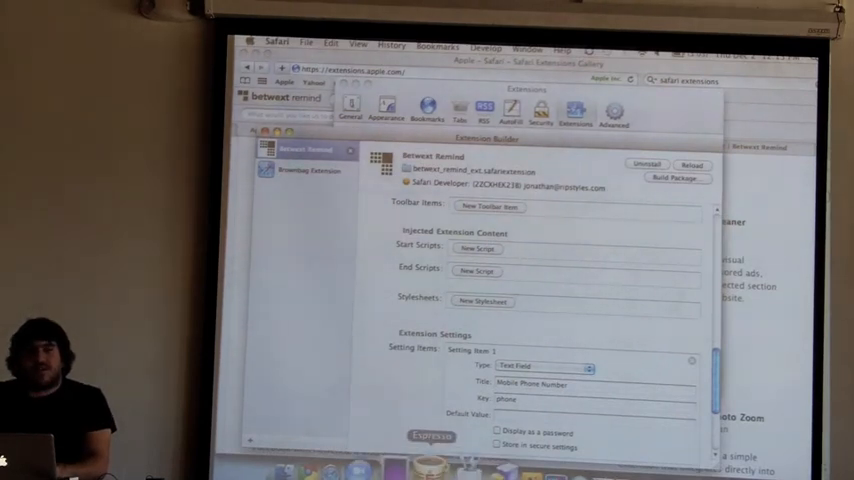
# In global.html, add a line break and a div reading 'content here!' below the result message
pyautogui.click(430, 435)
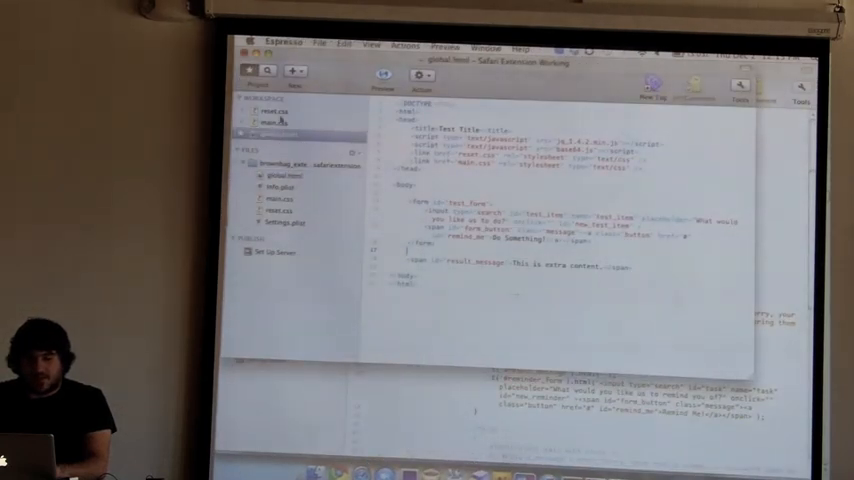
pyautogui.click(278, 111)
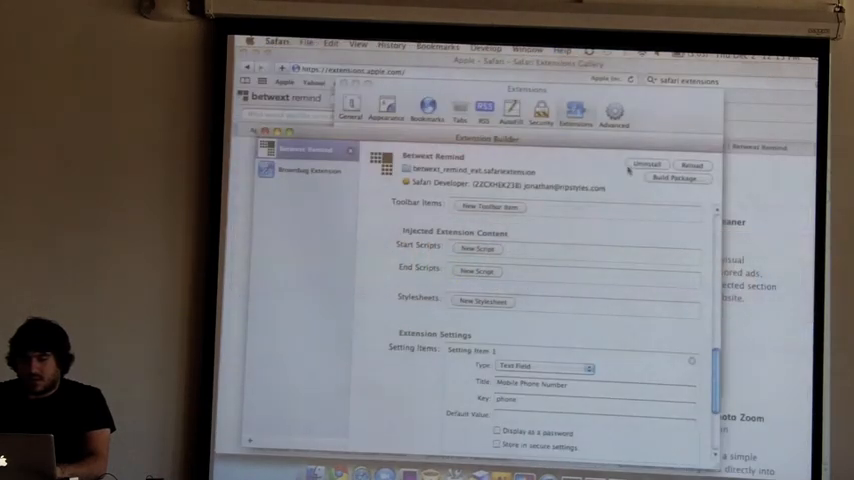
pyautogui.click(305, 171)
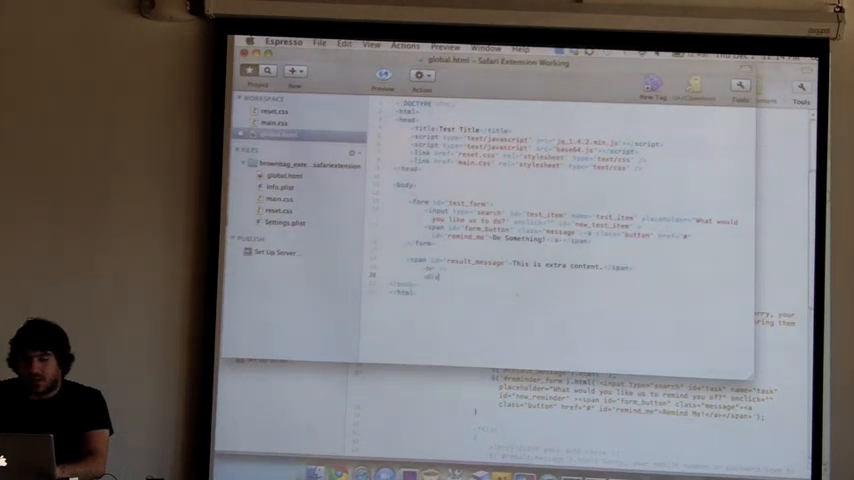
pyautogui.write('content here!')
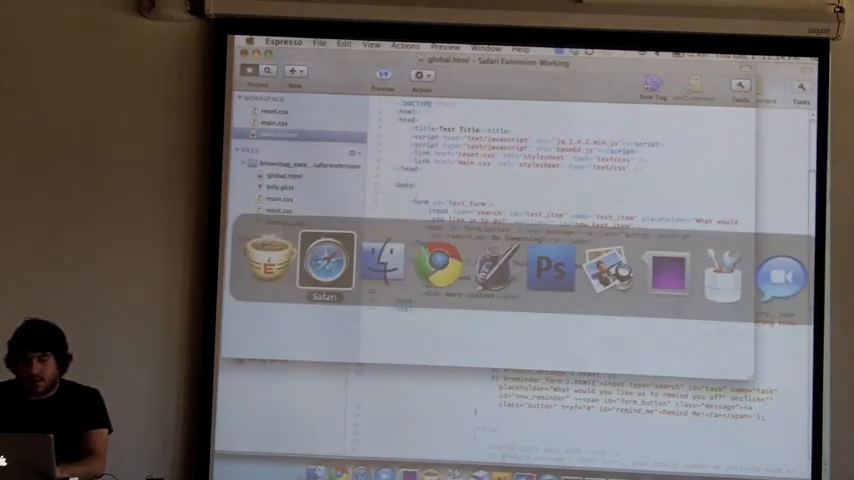
# View the extension bar now showing the new content line and bring up the page's reload options
pyautogui.click(325, 265)
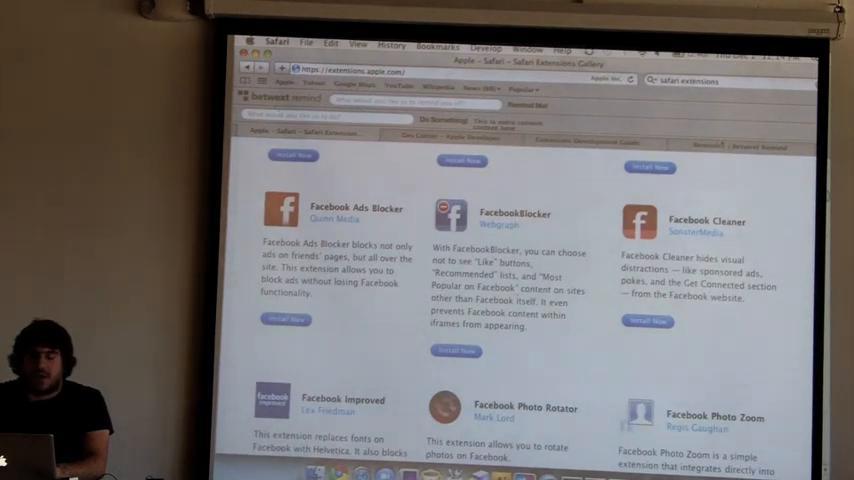
pyautogui.rightClick(578, 190)
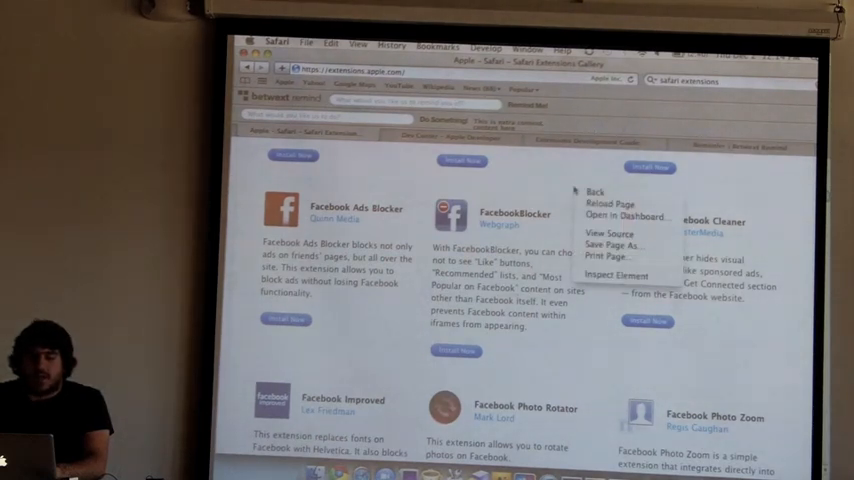